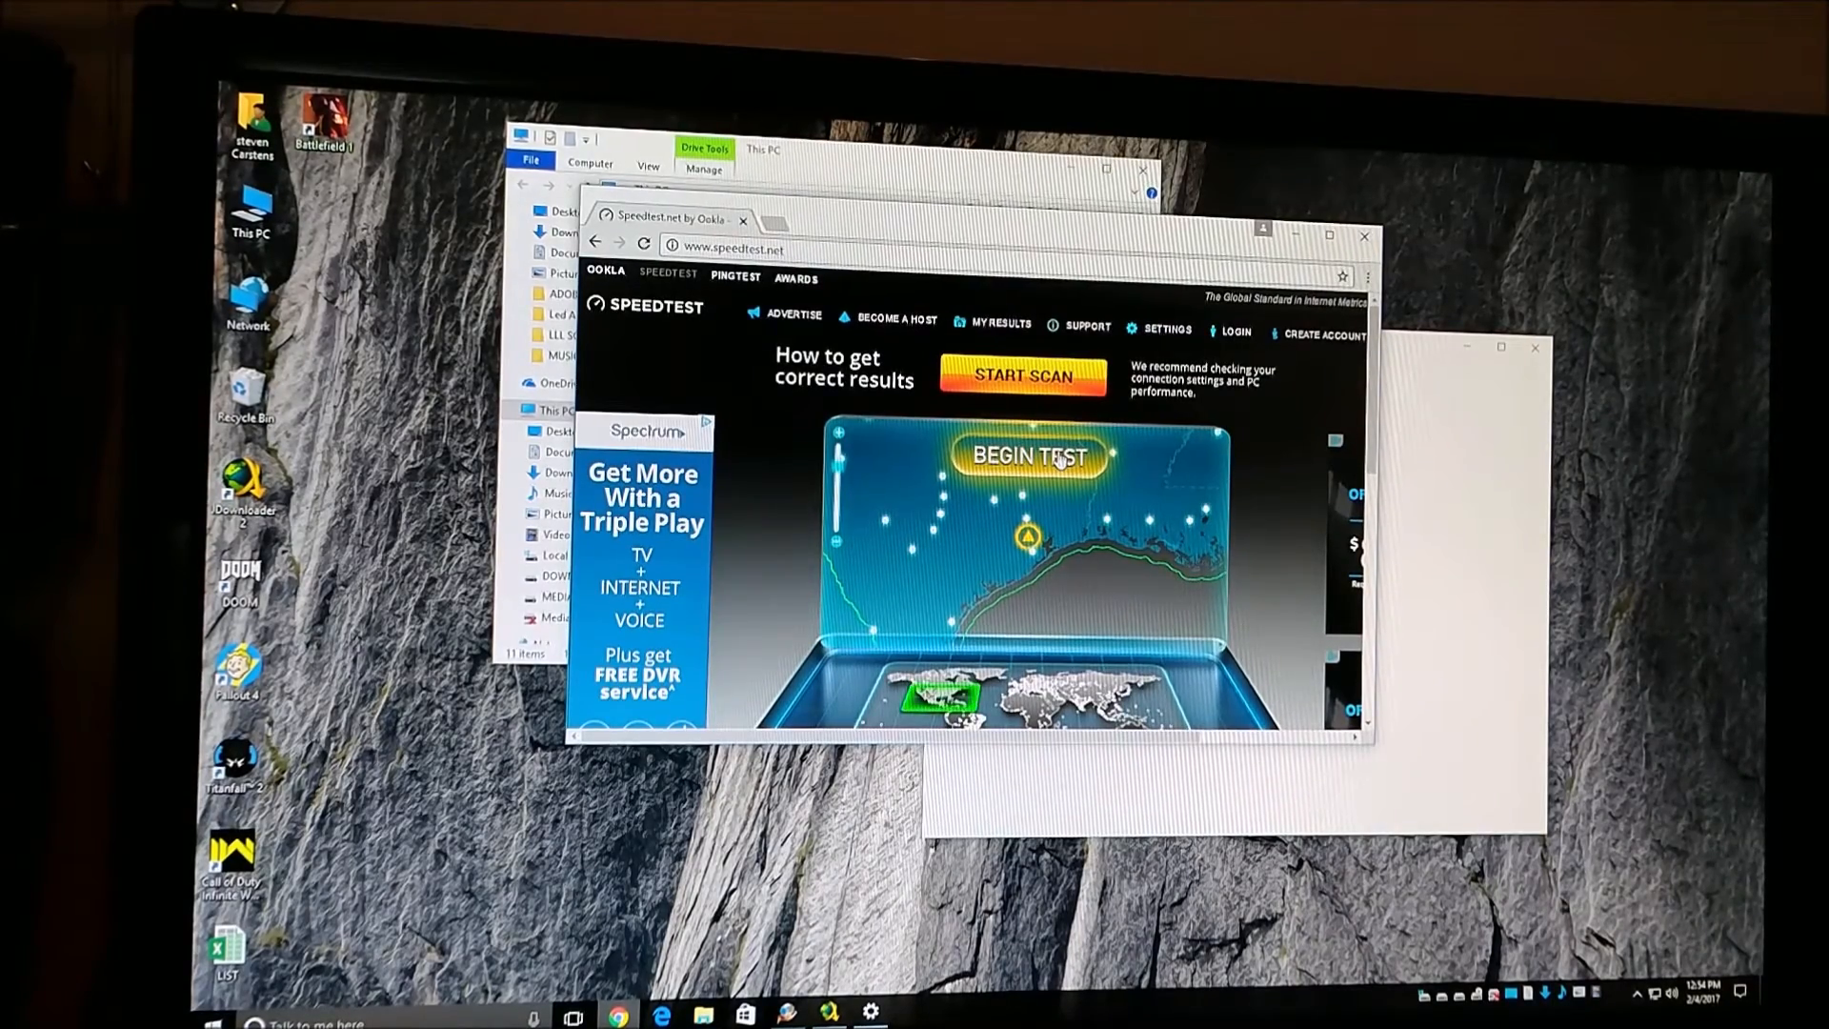
Begin the Speedtest.net speed test so it selects the best server by ping.
{"action": "left_click", "coordinate": [1024, 455]}
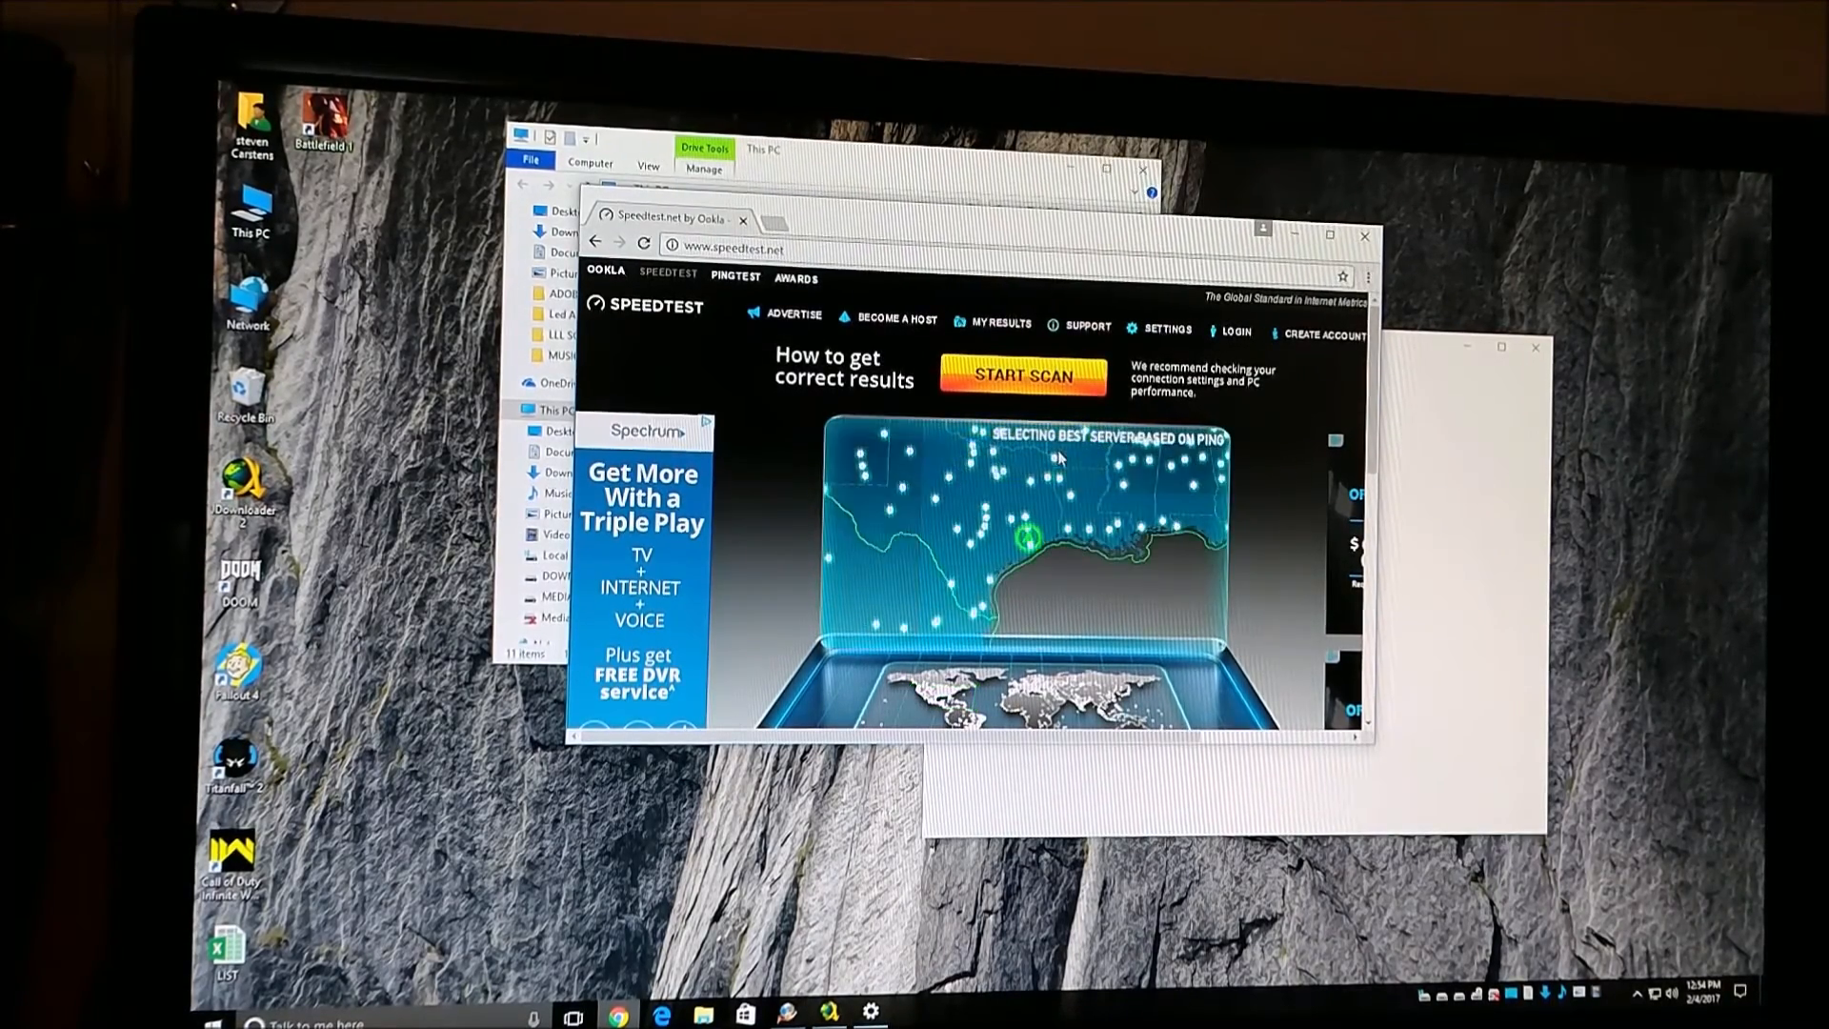